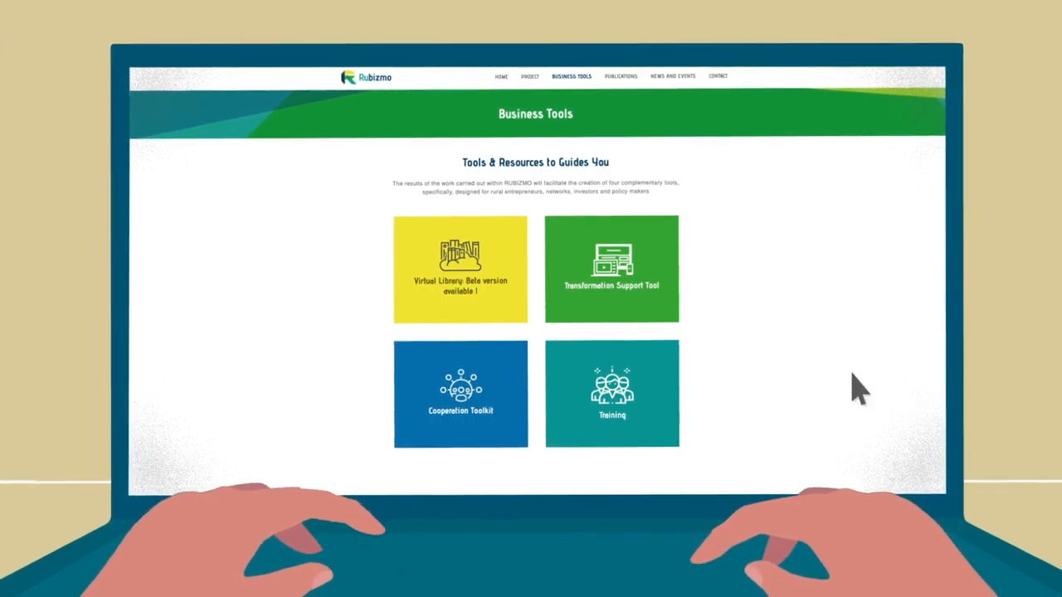
Step: Launch the Transformation Support Tool from the Business Tools tile
click(611, 269)
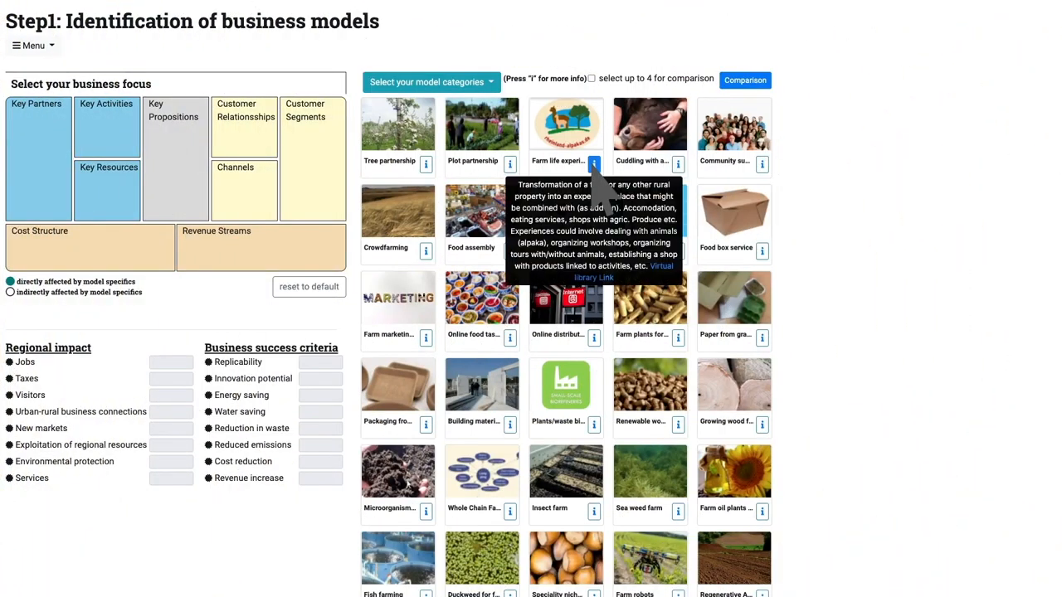
click(594, 164)
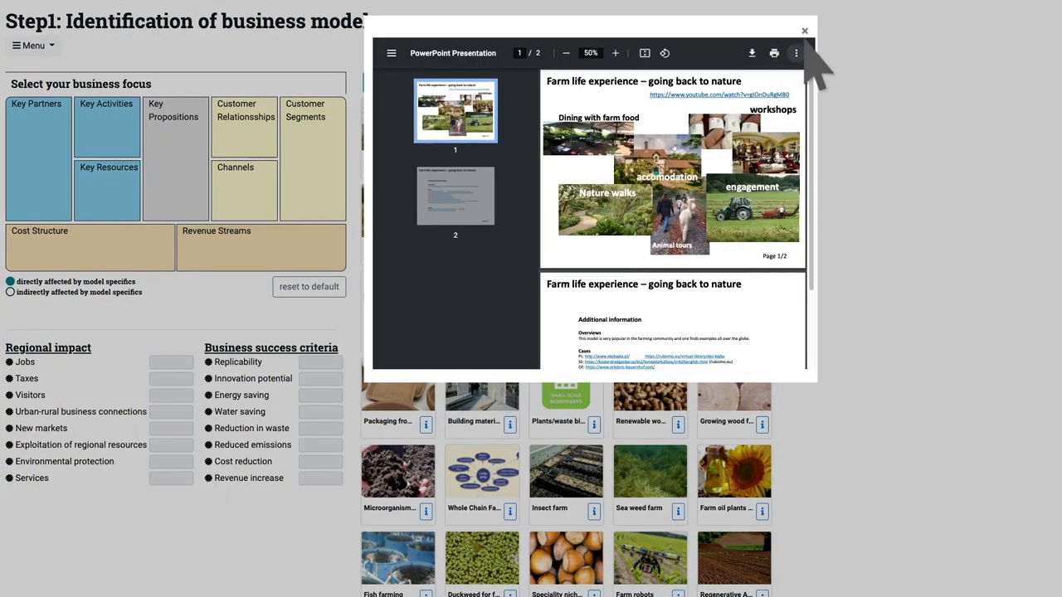
click(803, 29)
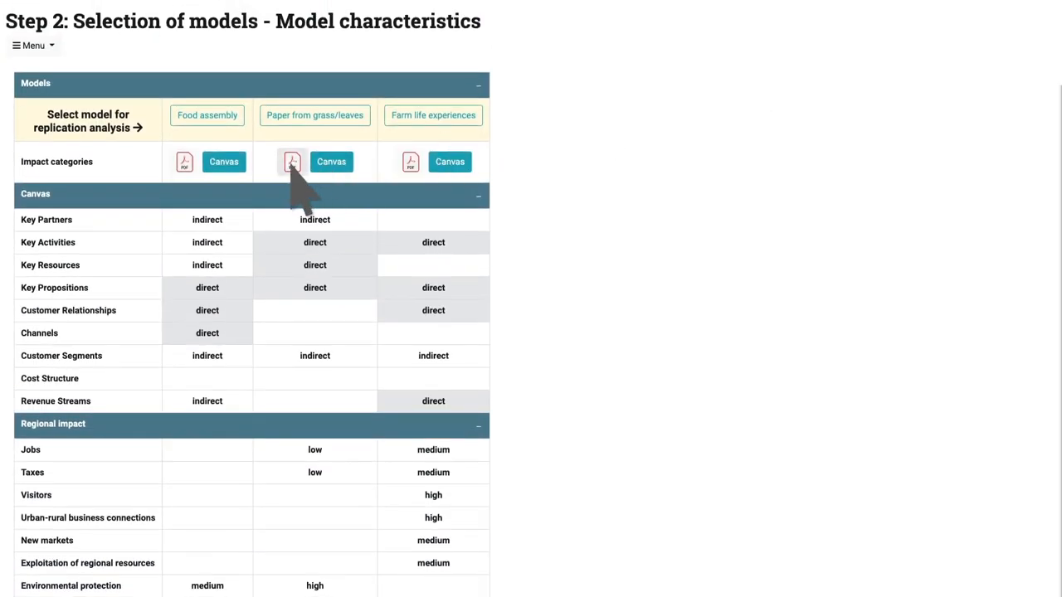
Step: Show the Paper from grass/leaves description document and browse its side panel
click(292, 161)
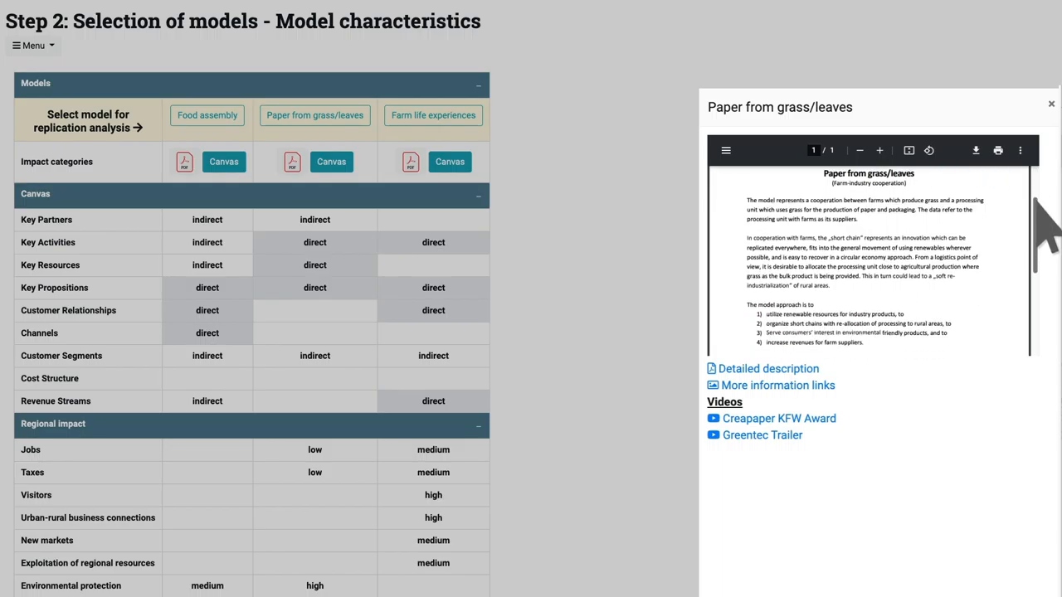
scroll(down, 3)
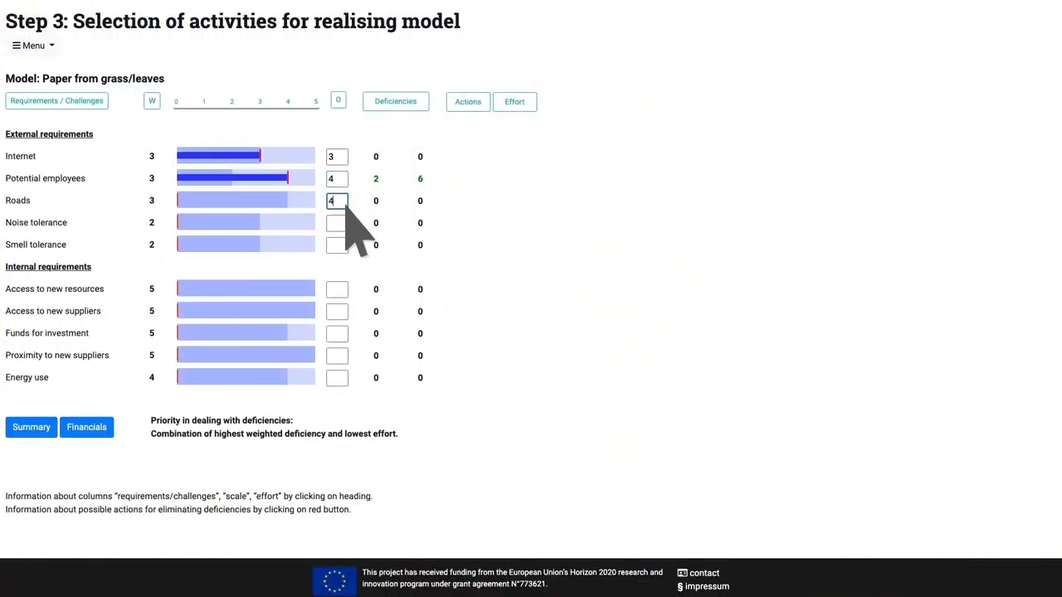
Step: Enter a score of 3 for both Noise tolerance and Smell tolerance
click(337, 222)
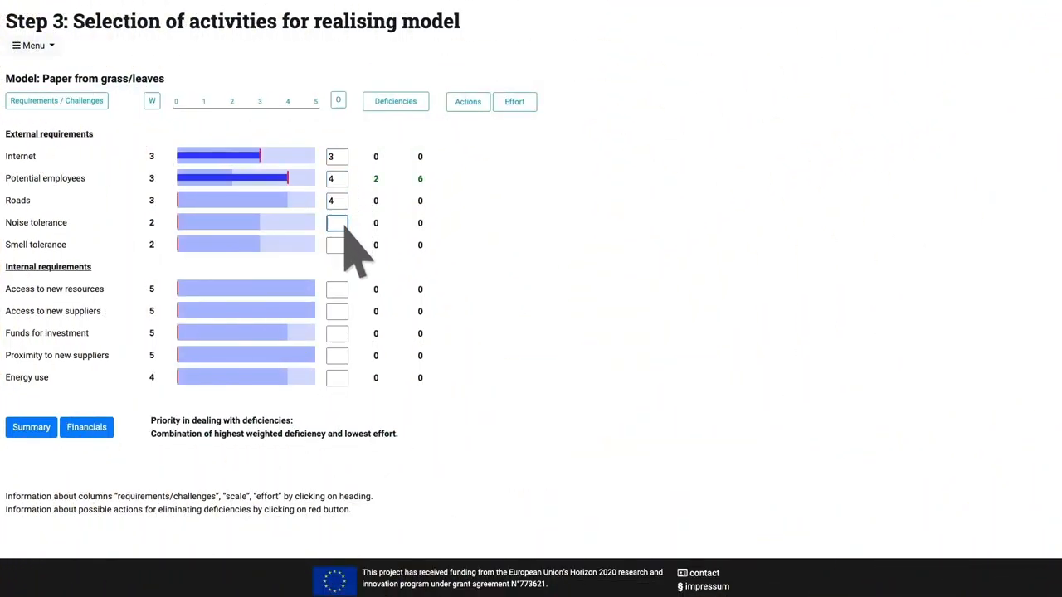
text(3)
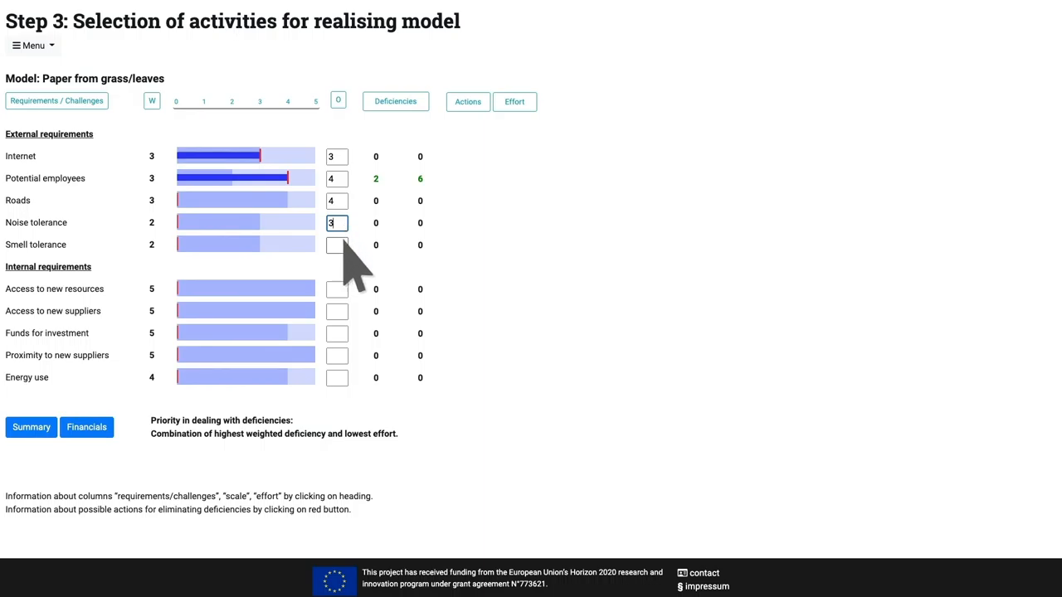
click(337, 246)
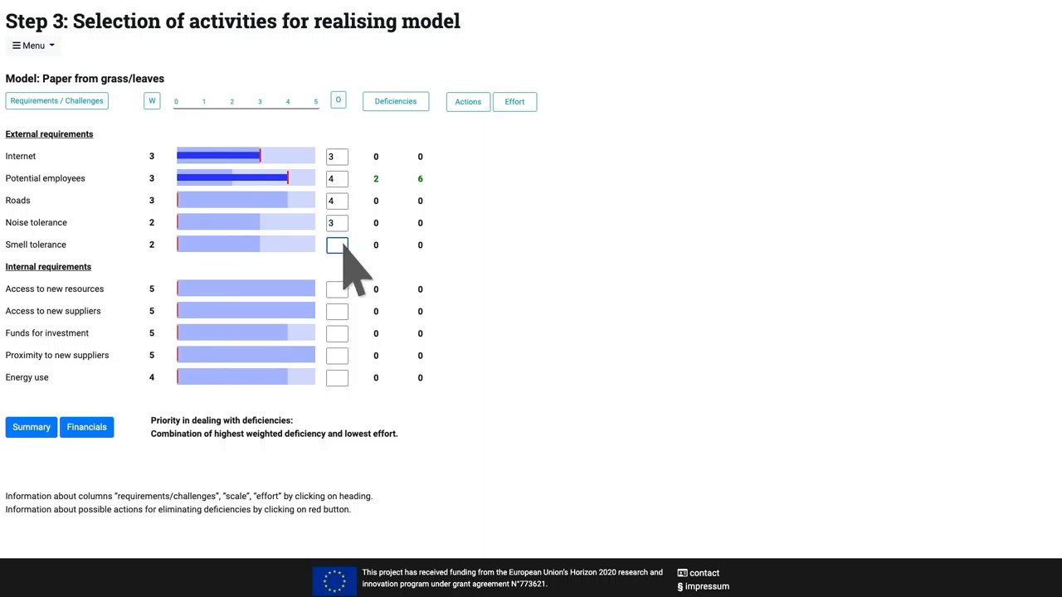
text(3)
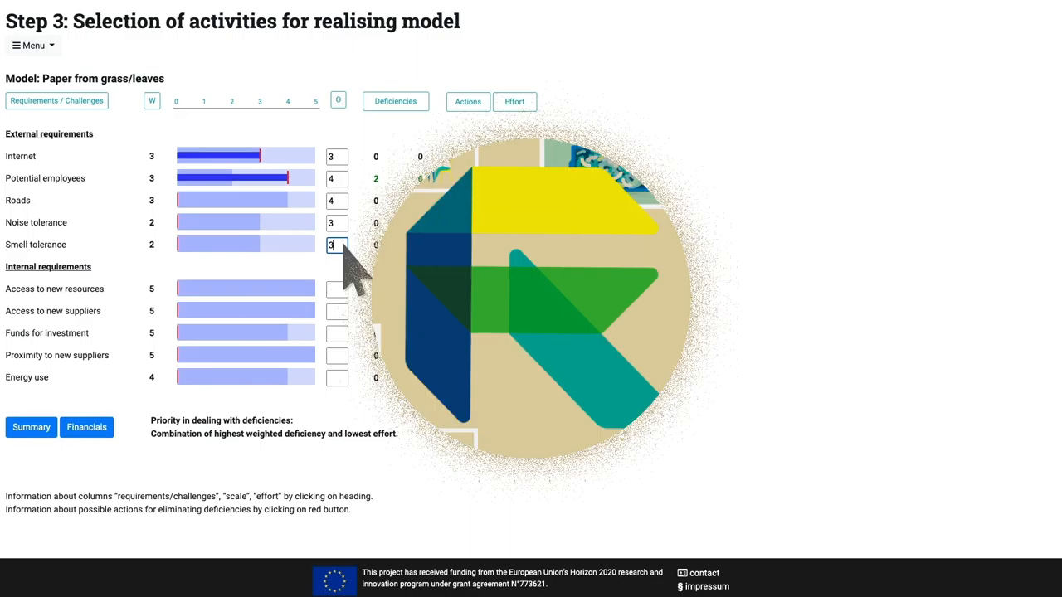